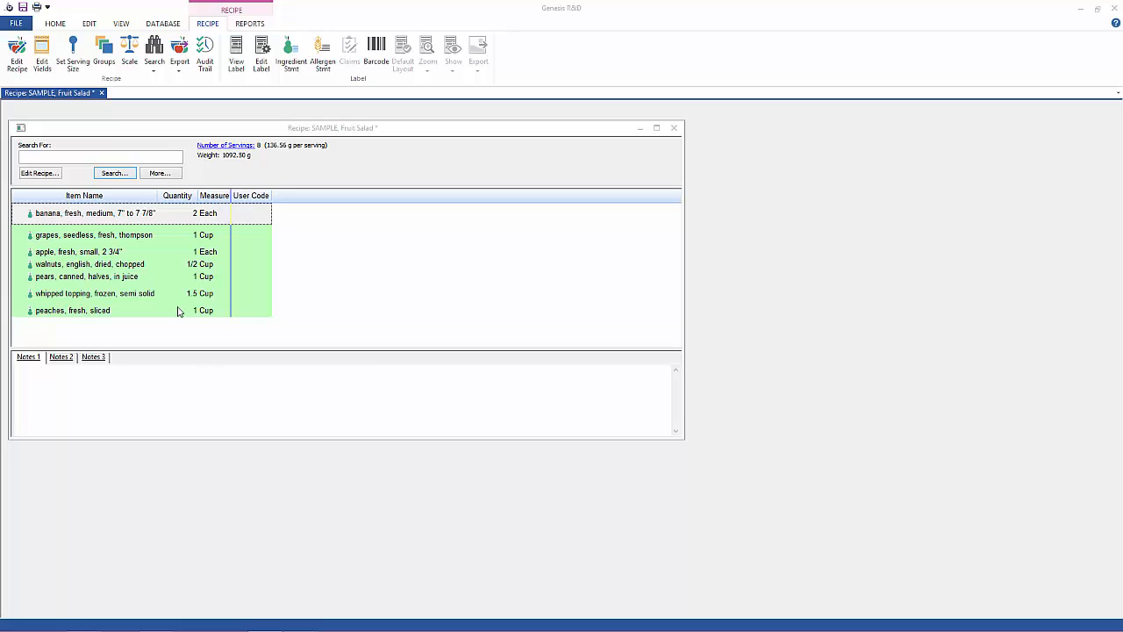
mouse_move(130, 219)
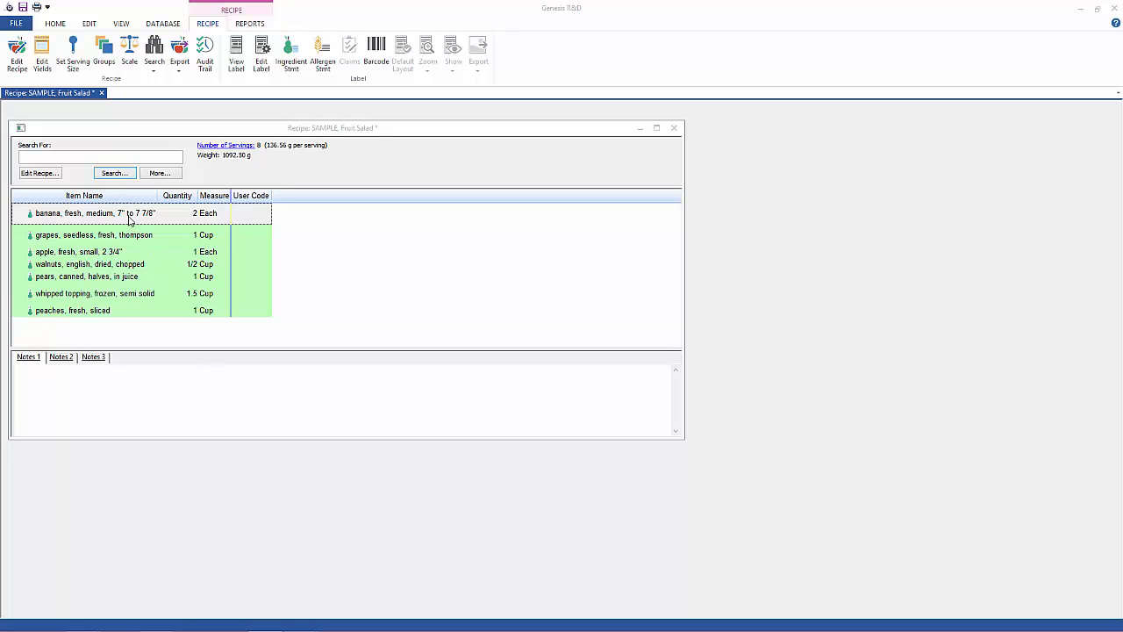
- Set the banana ingredient quantity to 1 Each and save the recipe
double_click(114, 213)
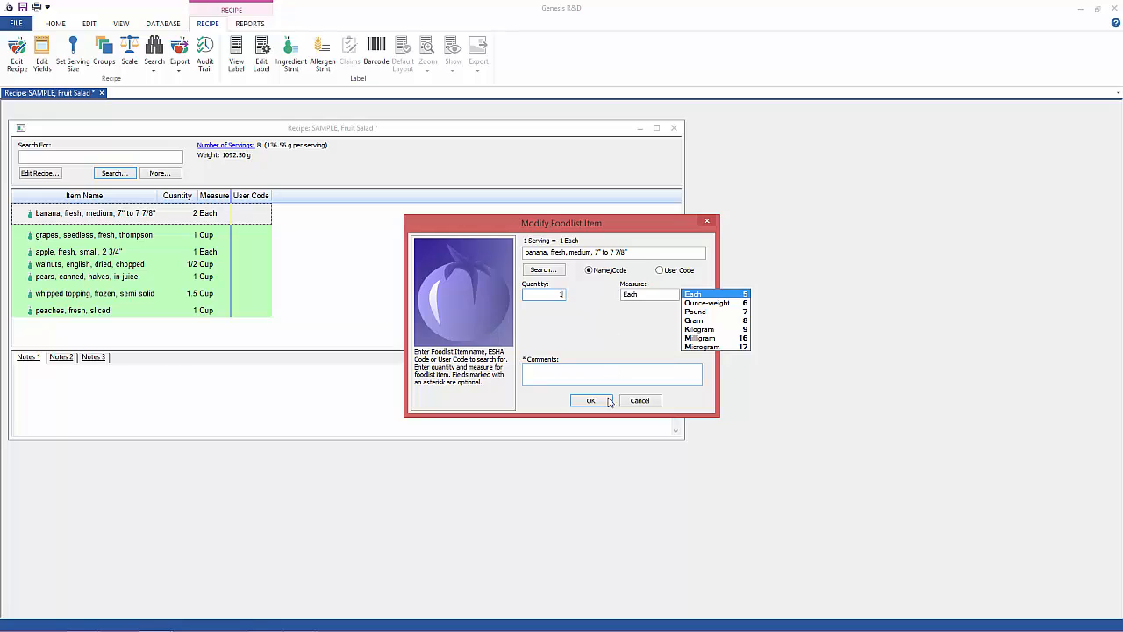
click(591, 400)
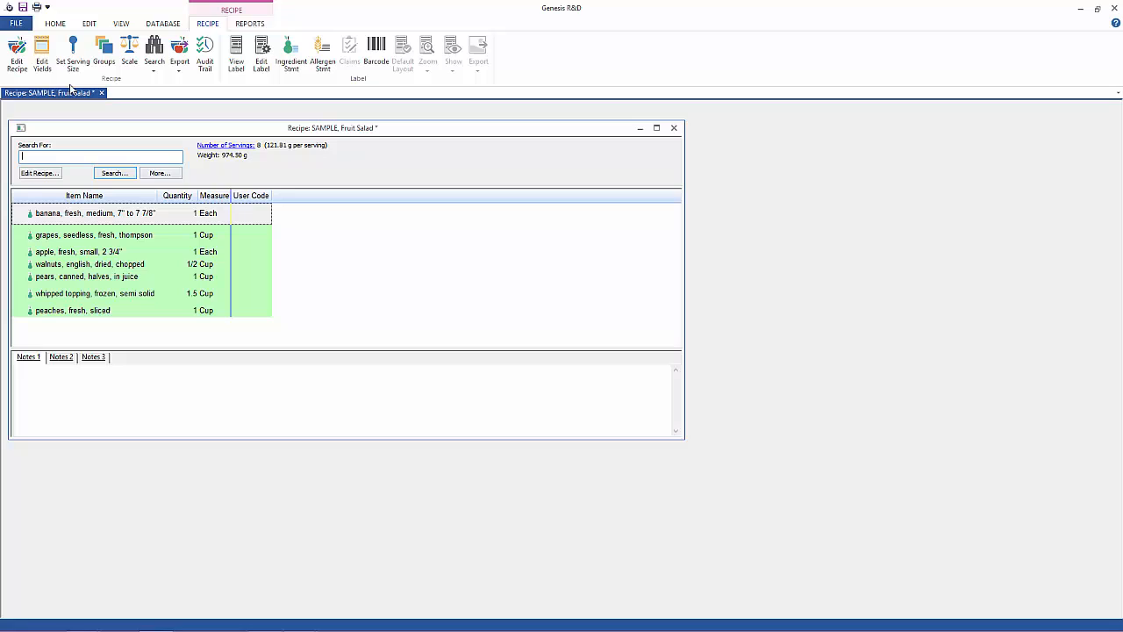
click(205, 50)
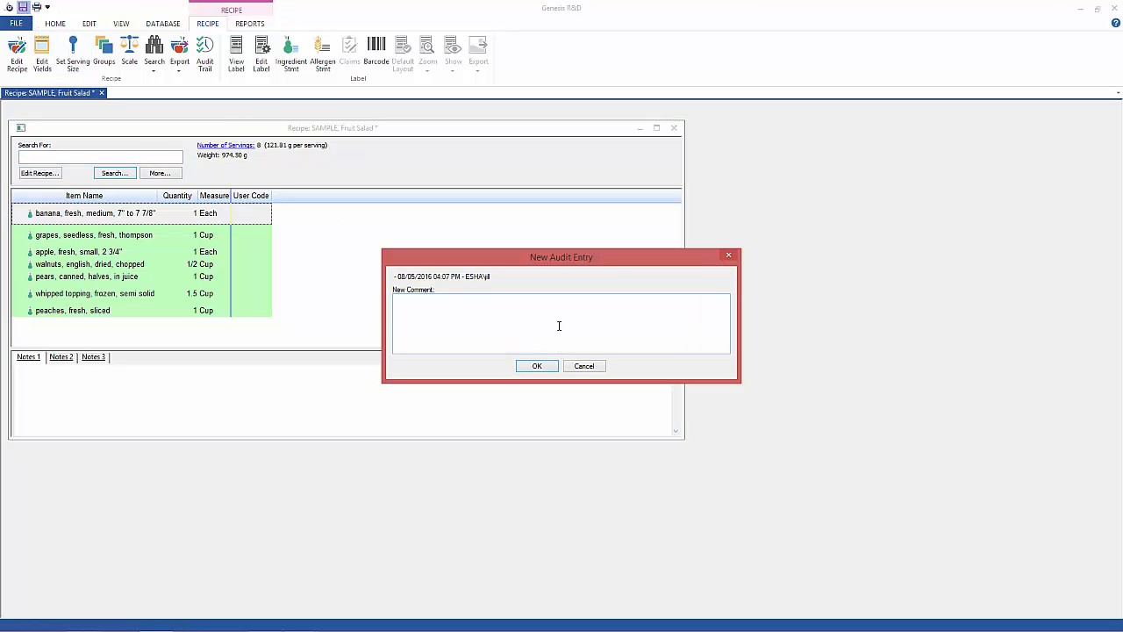
- Record the audit comment "Changed the banana quantity to 1"
text(Ch)
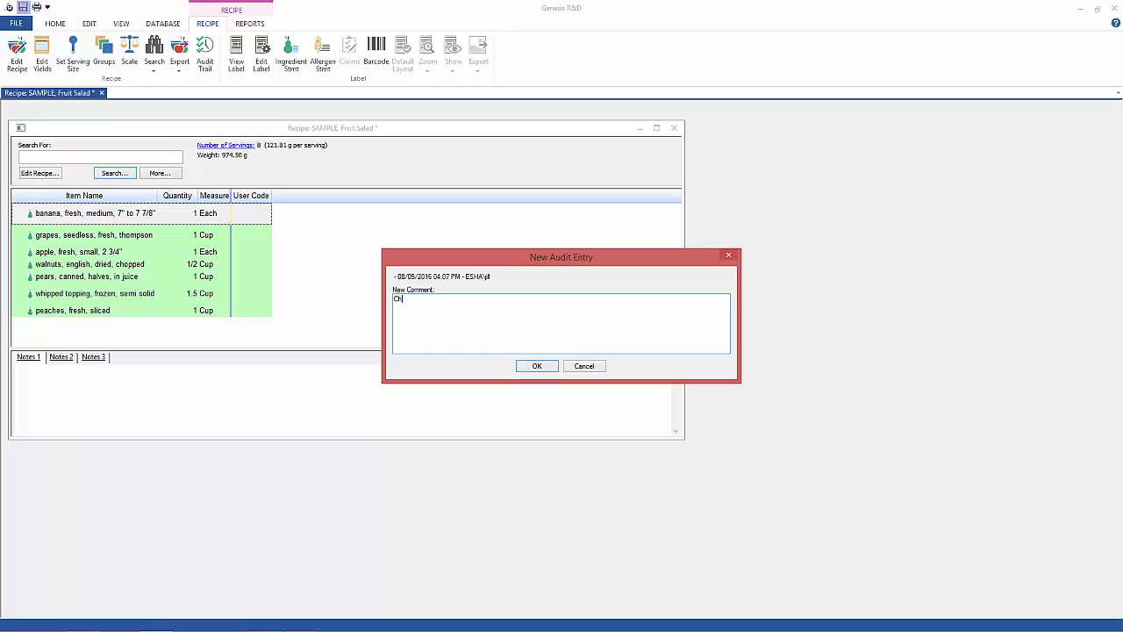
text(anged)
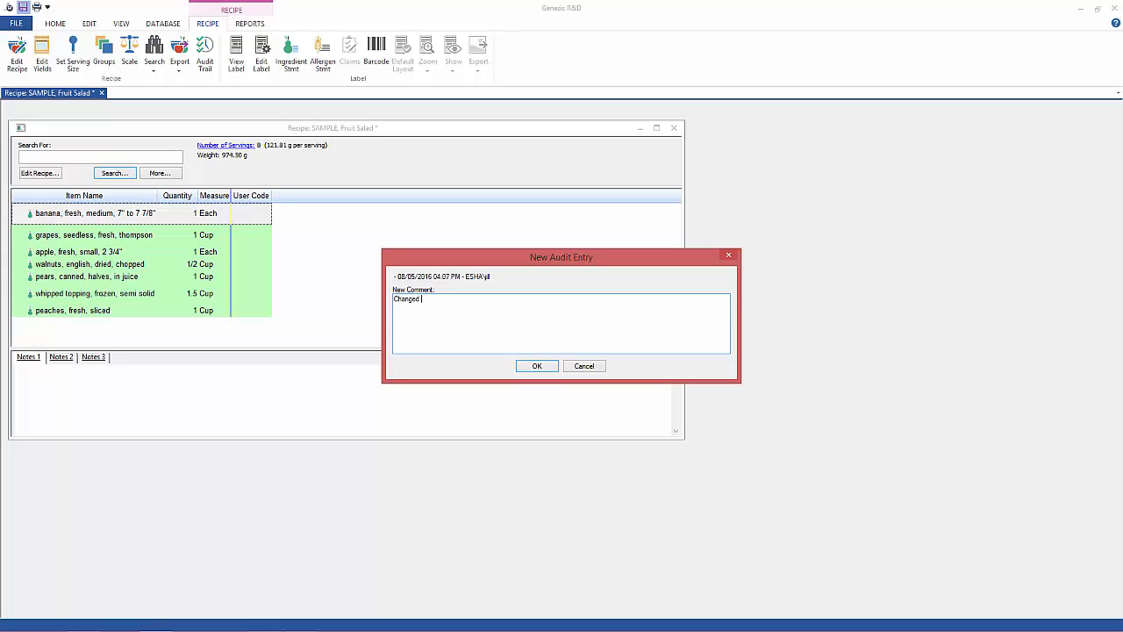
text(the banana quantity to)
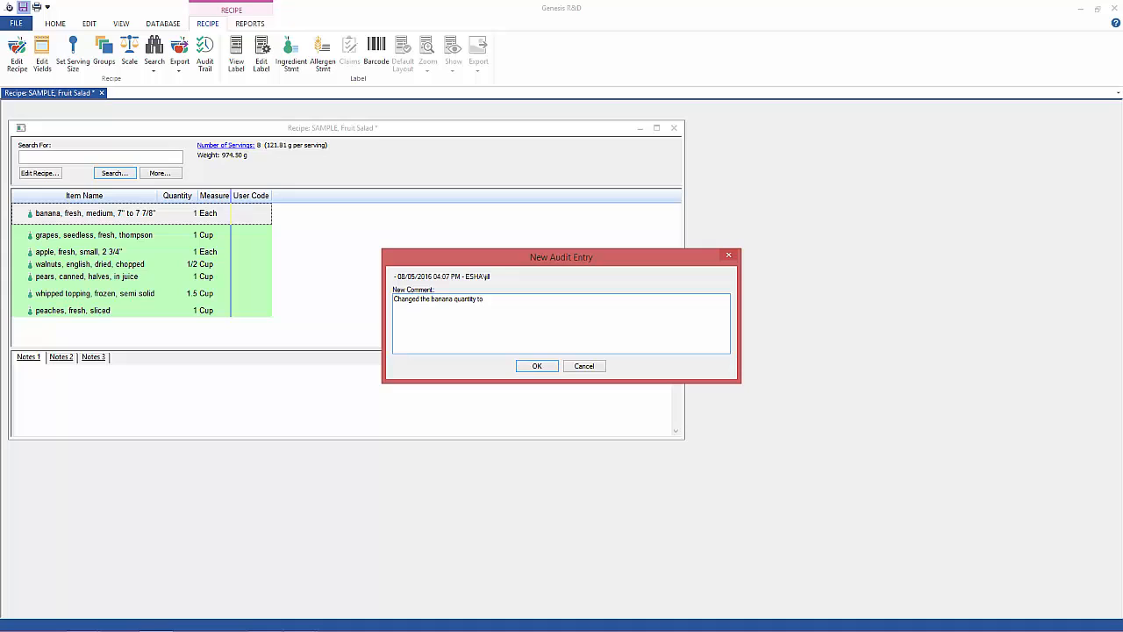
text(1)
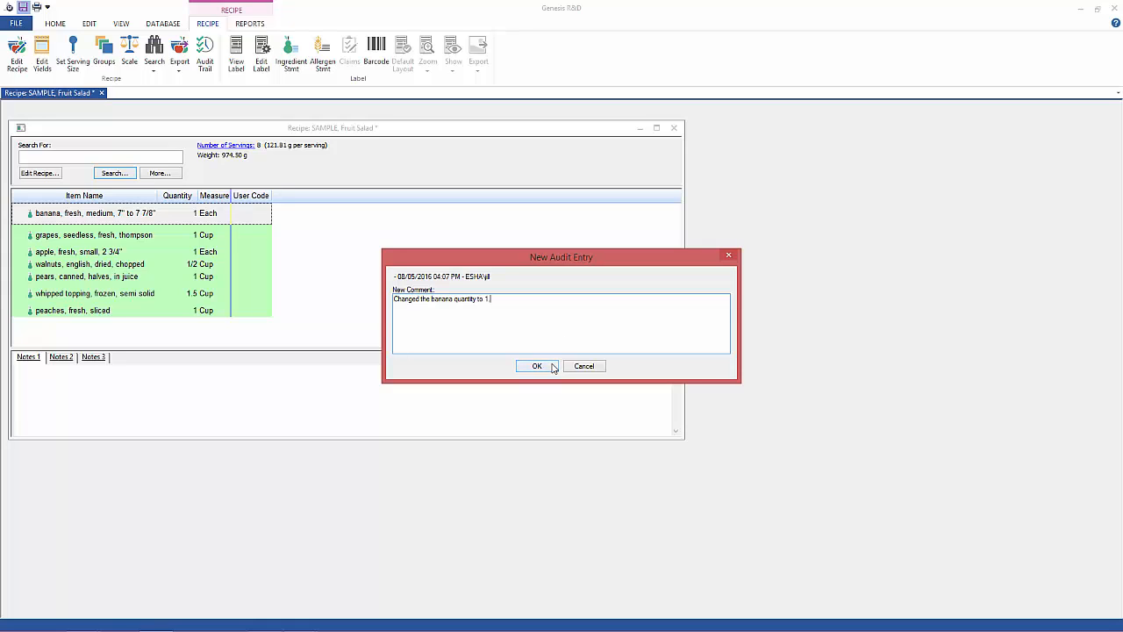
click(537, 366)
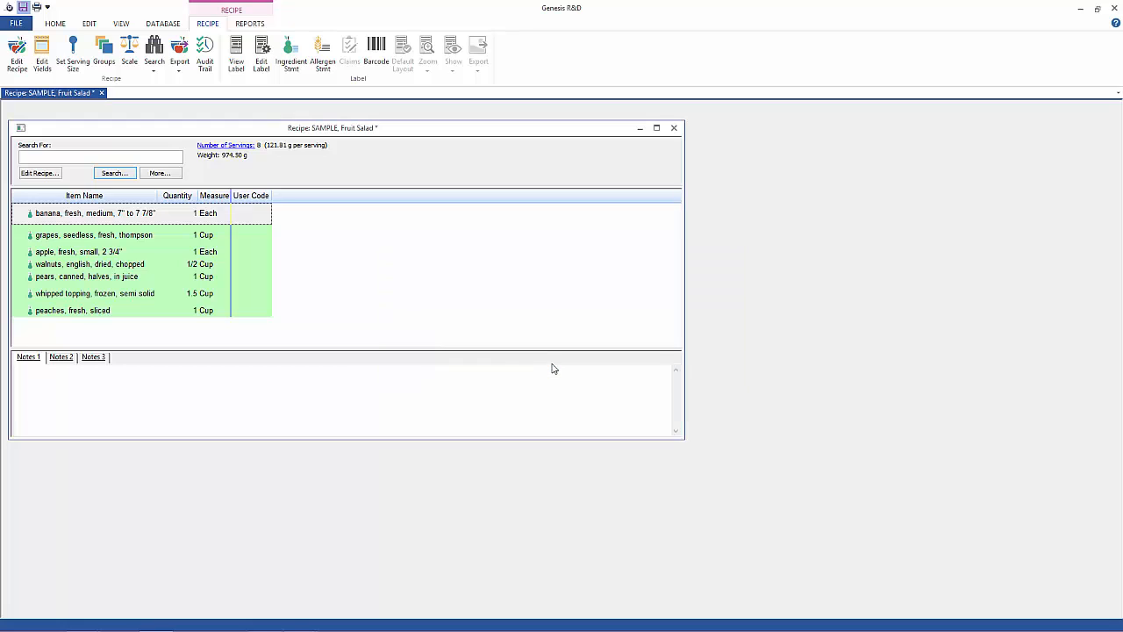
- Finish the save so the Fruit Salad recipe shows no pending changes
click(100, 157)
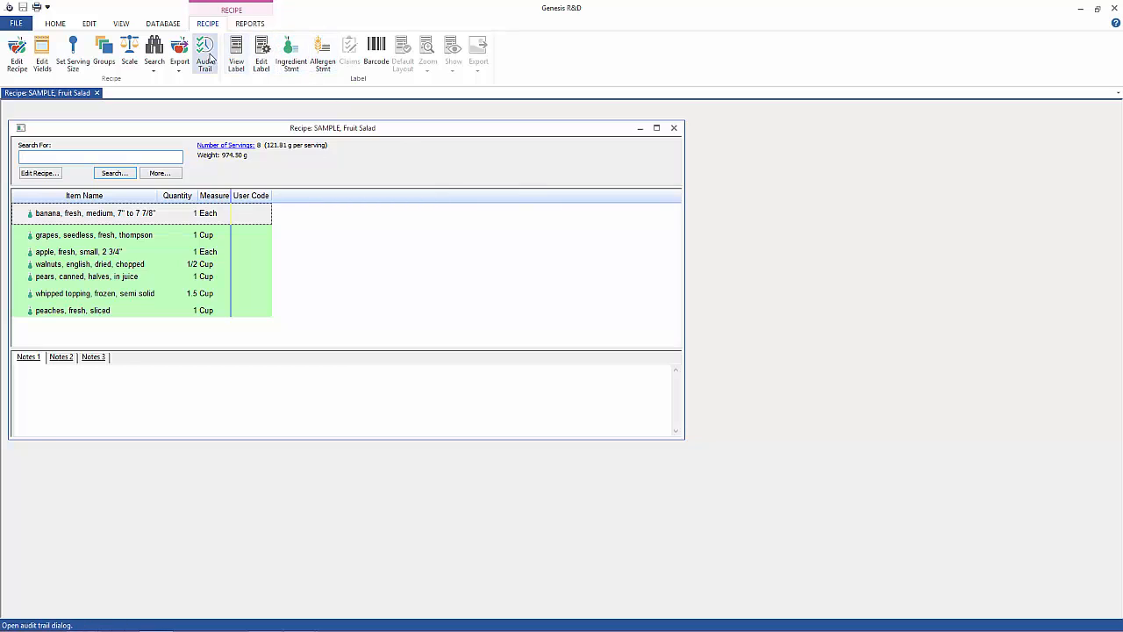
click(205, 52)
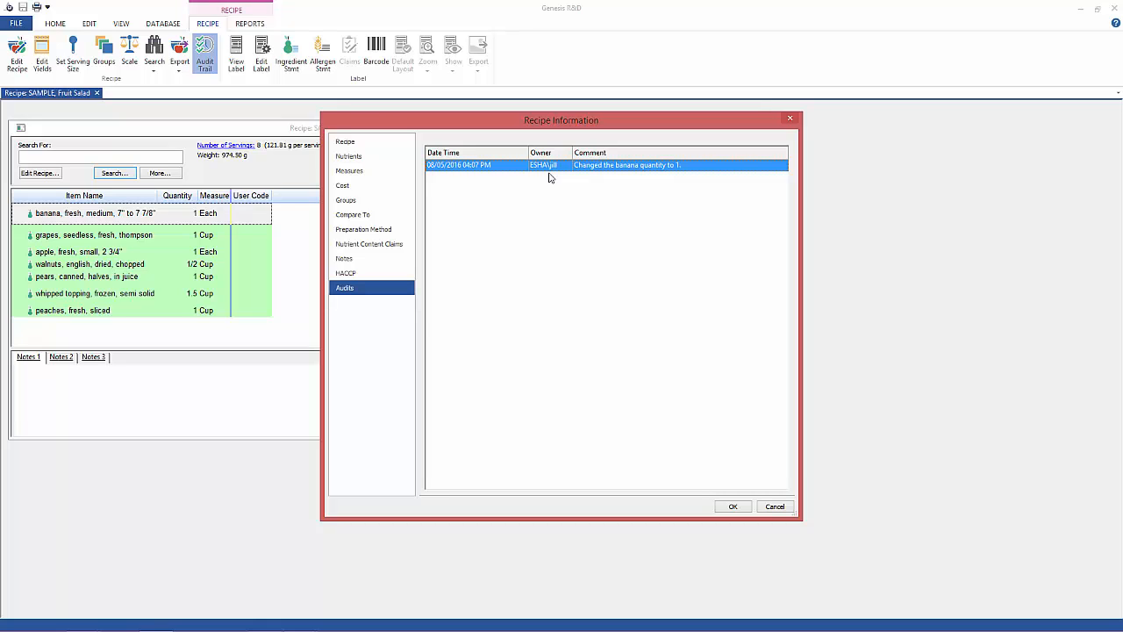
mouse_move(579, 175)
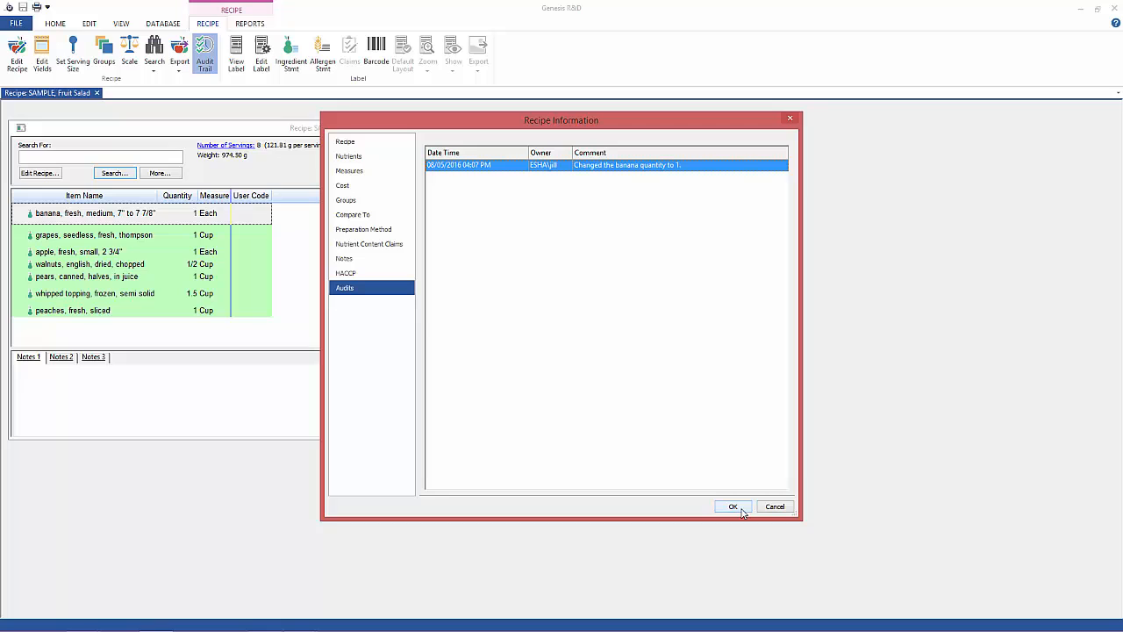
click(733, 506)
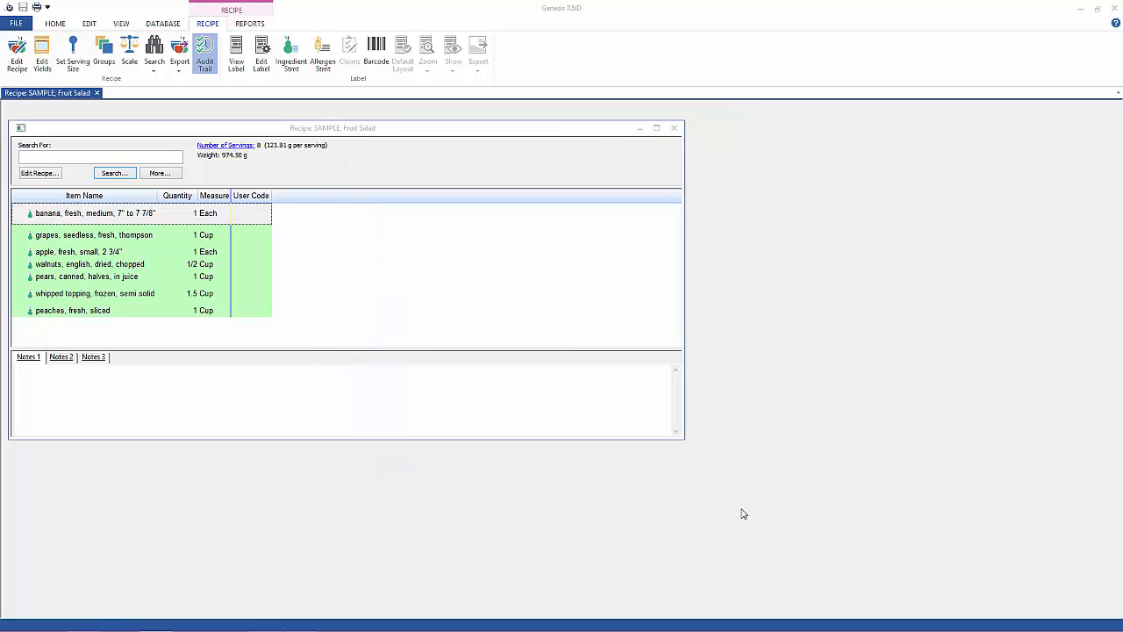